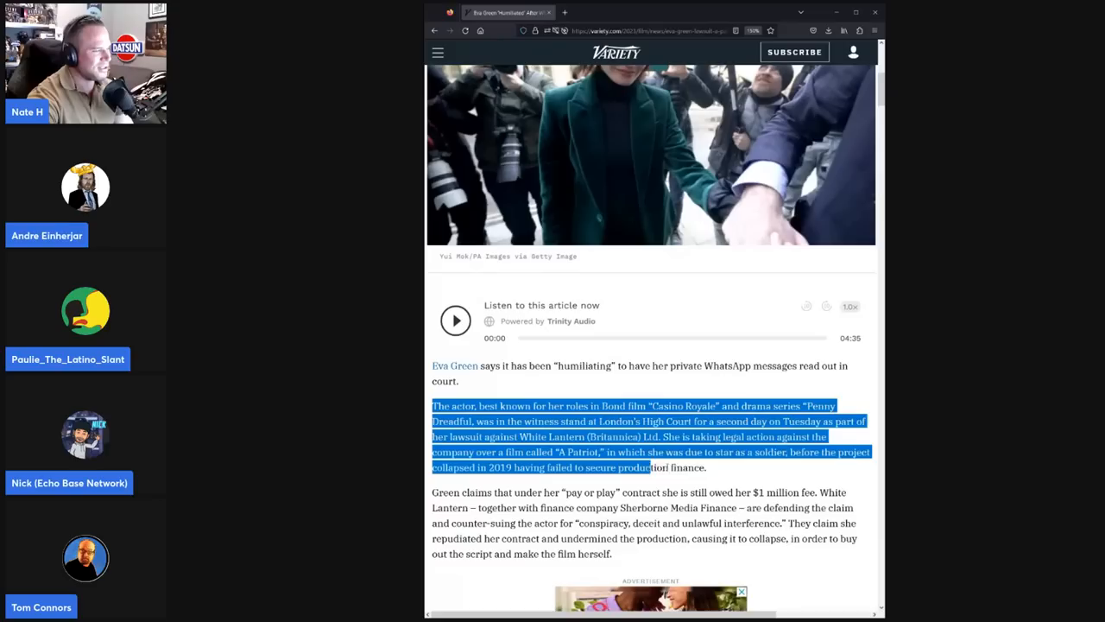
Highlight the paragraph about Green testifying at London's High Court against White Lantern.
drag(656, 466, 707, 466)
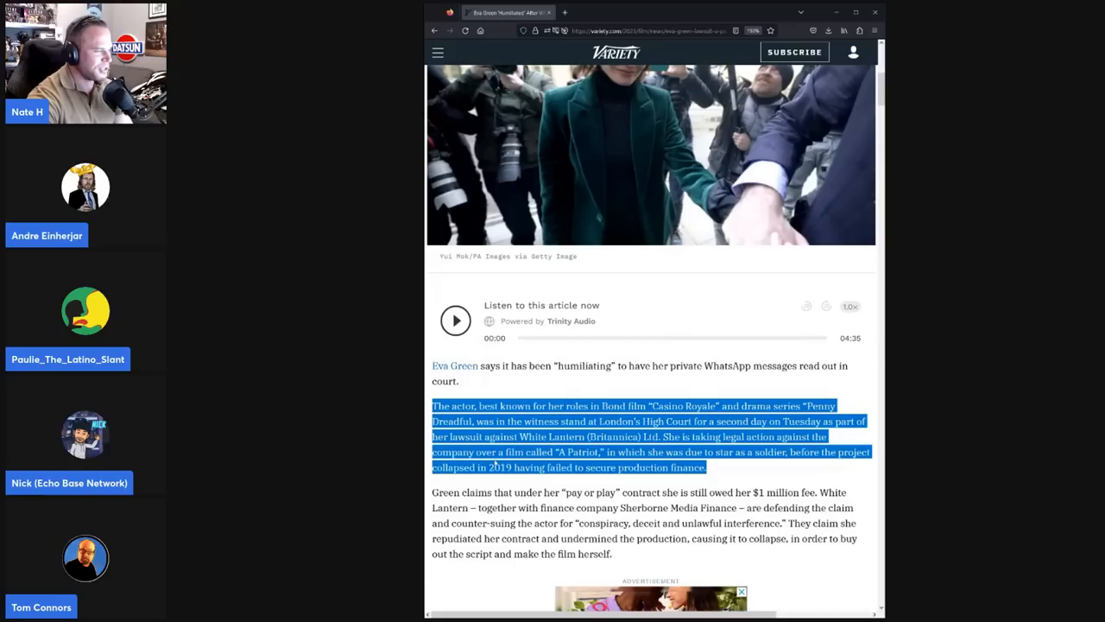
Move down to the 'As part of the discovery process' passage and select text near the cross-examination section.
scroll(down, 3)
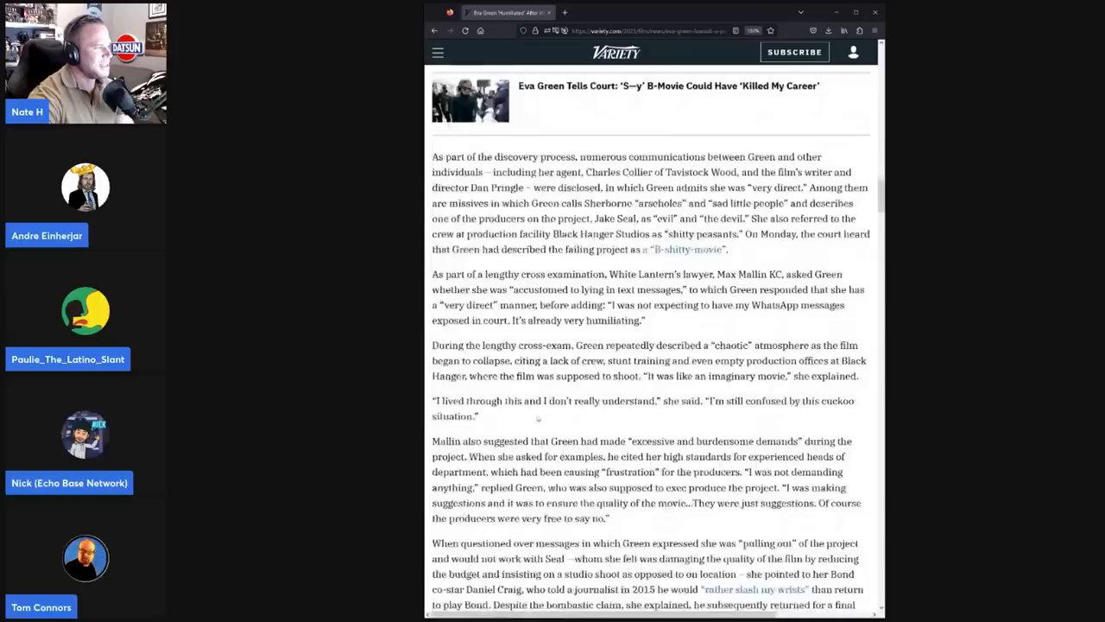
drag(432, 156, 728, 249)
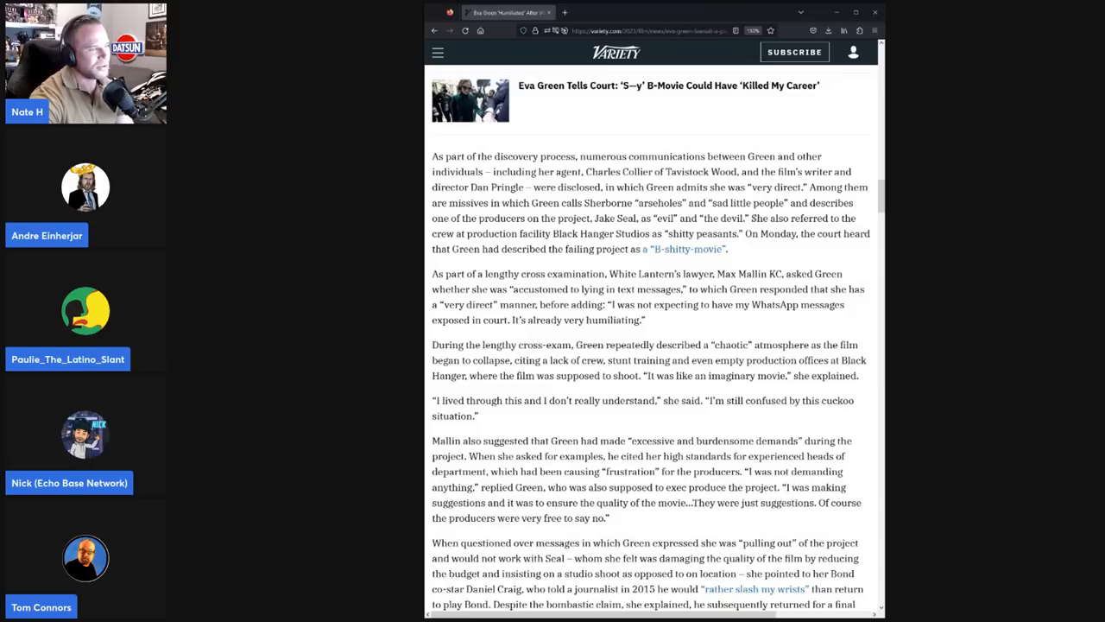
drag(751, 218, 729, 249)
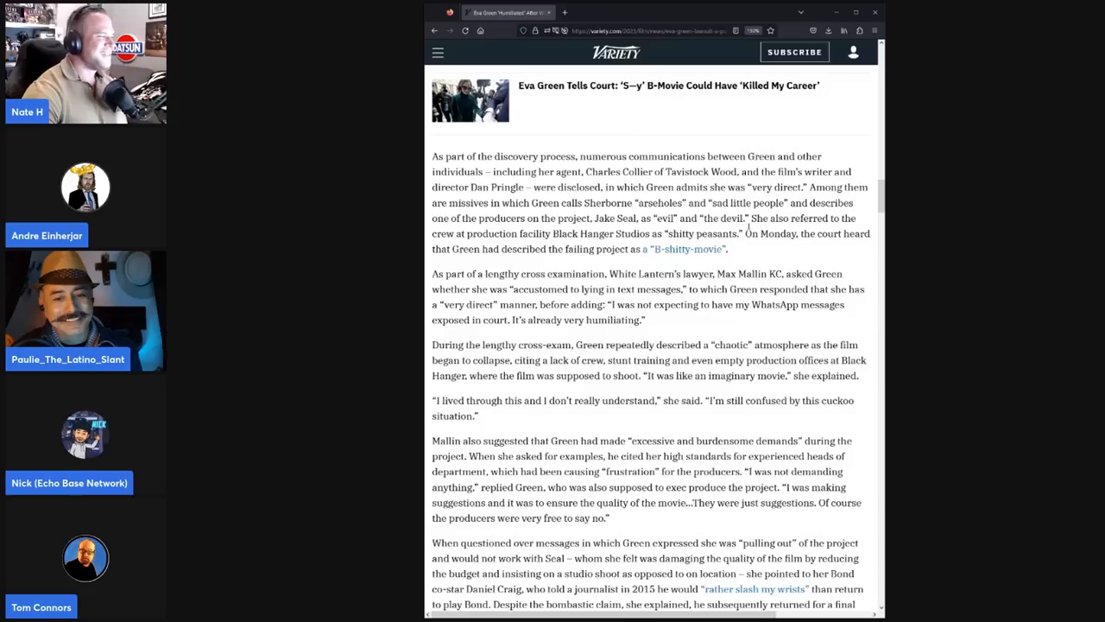
Move down and highlight the quote about an imaginary movie.
scroll(down, 3)
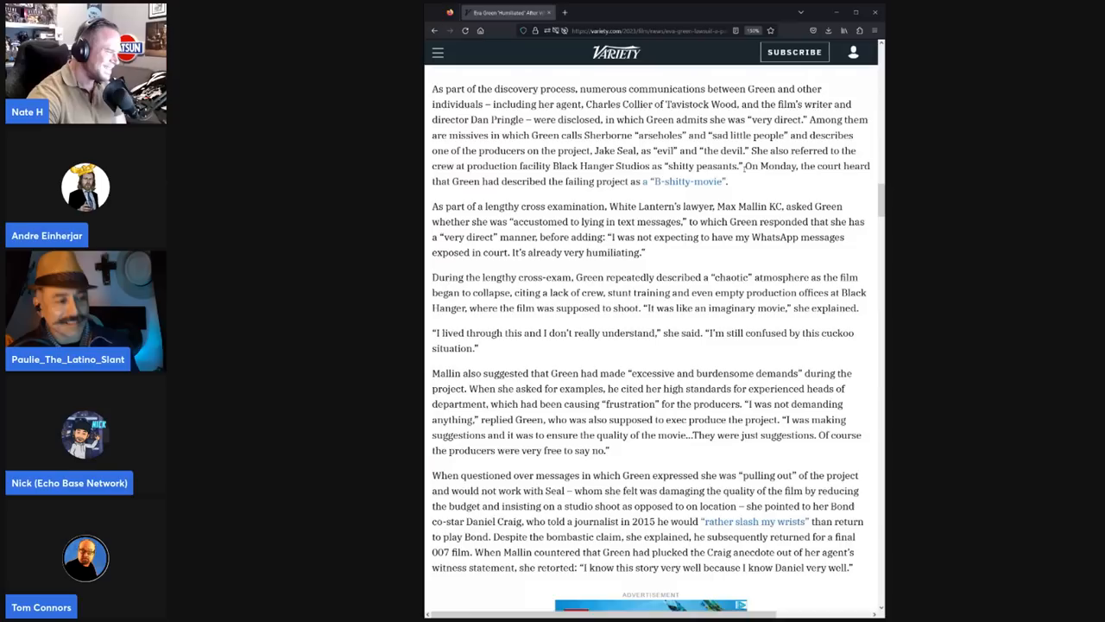
drag(744, 166, 727, 181)
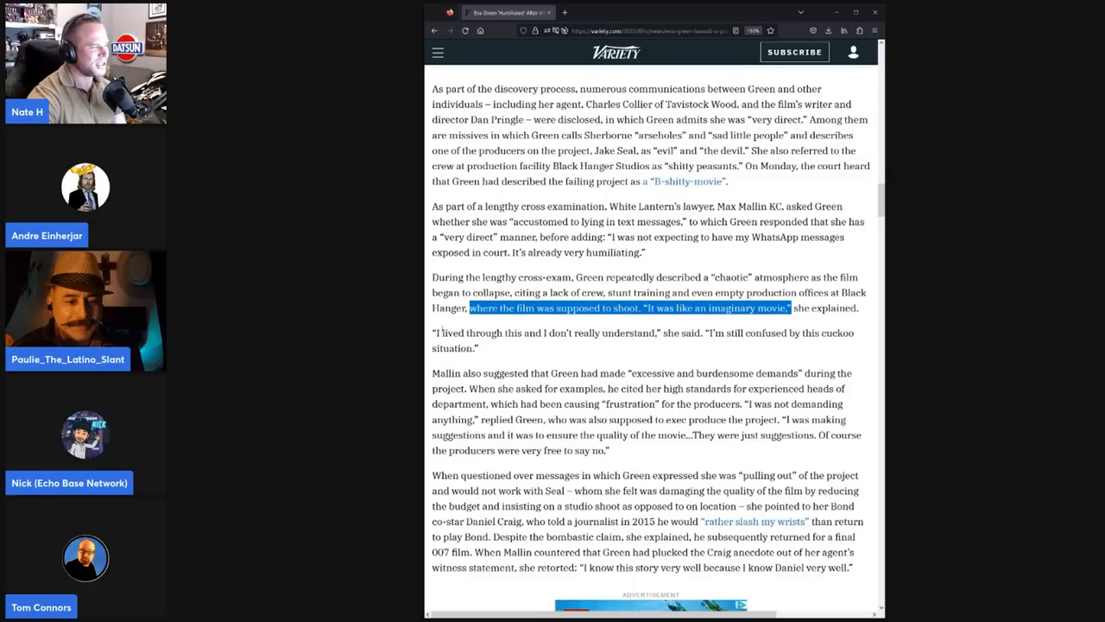
Highlight Green's reply 'I know this story very well because I know Daniel very well.'.
scroll(down, 3)
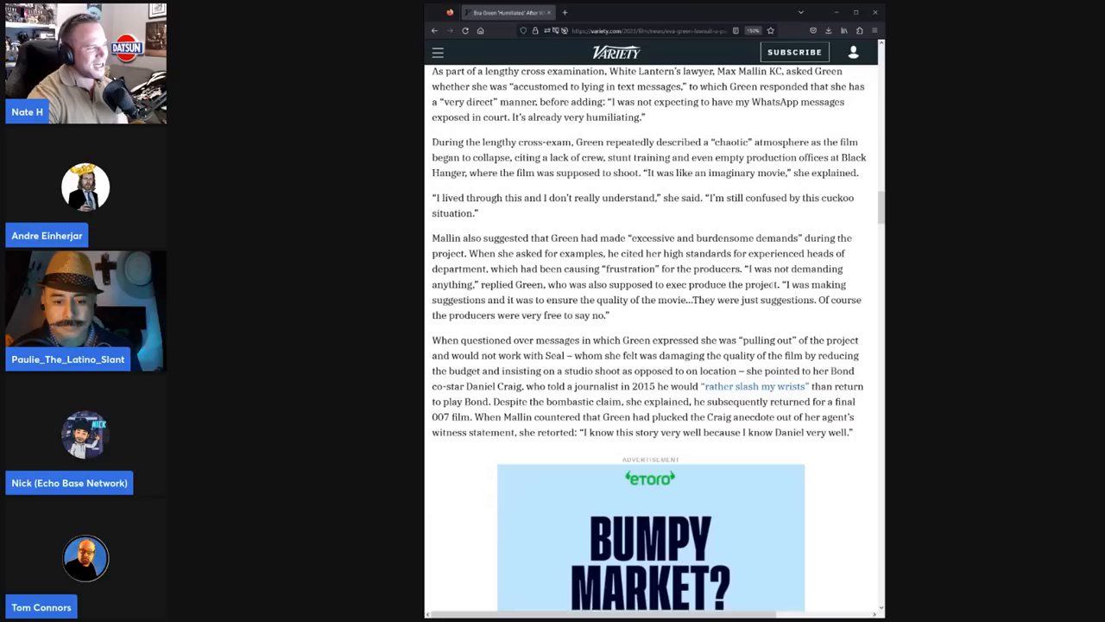
drag(781, 284, 608, 314)
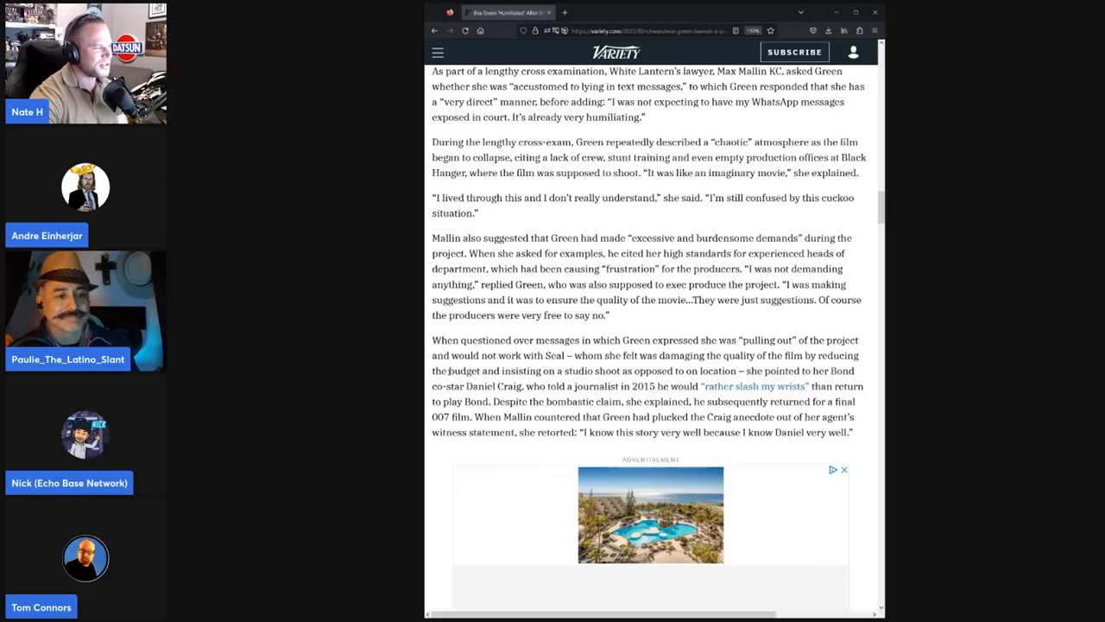
drag(525, 387, 680, 400)
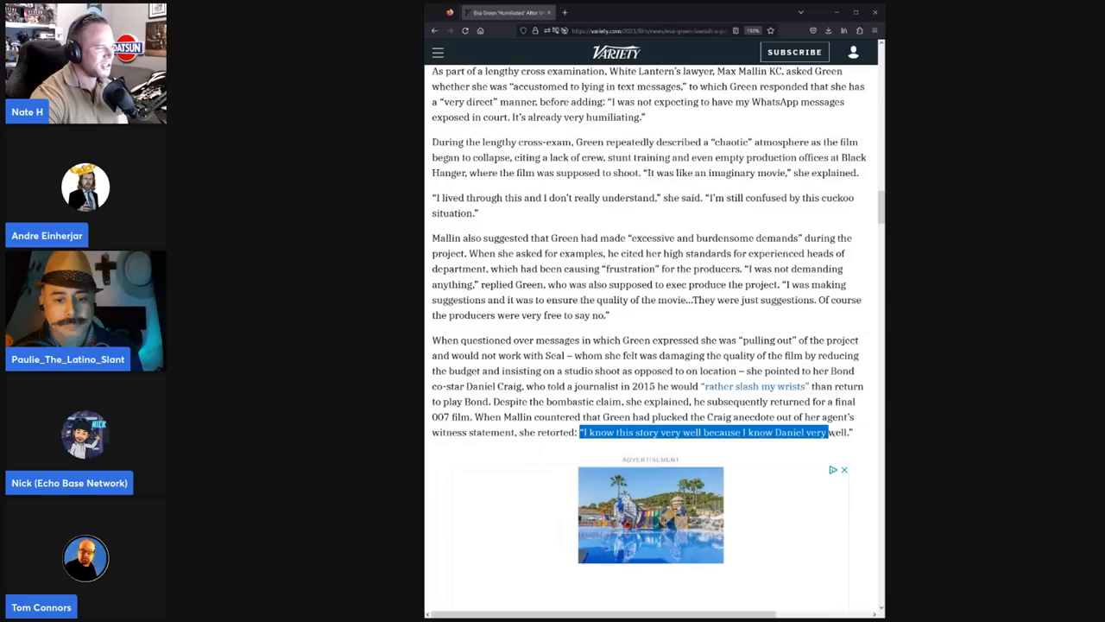
Read to 'The case continues', highlighting Green's courtroom-atmosphere remark and her retort 'Words, words, words.'.
scroll(down, 3)
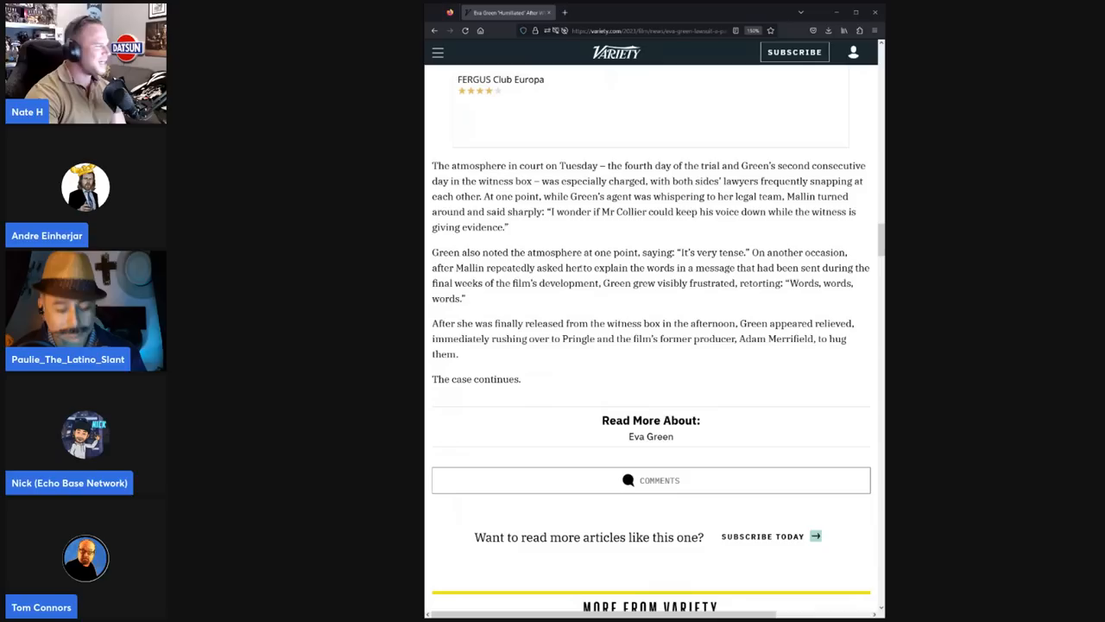
drag(485, 197, 508, 228)
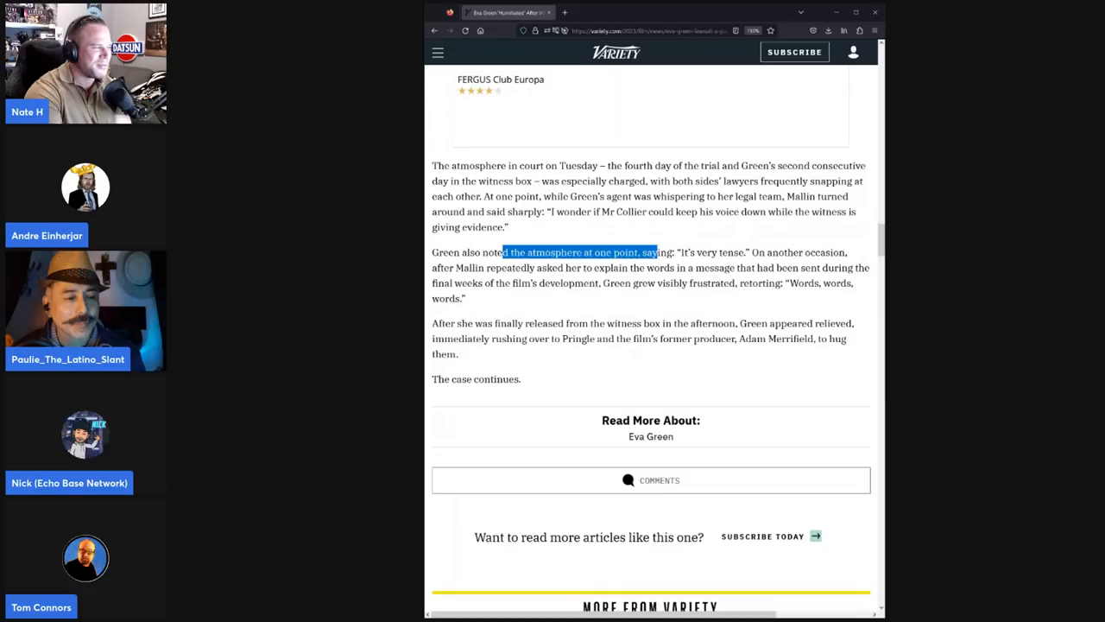
drag(501, 252, 466, 297)
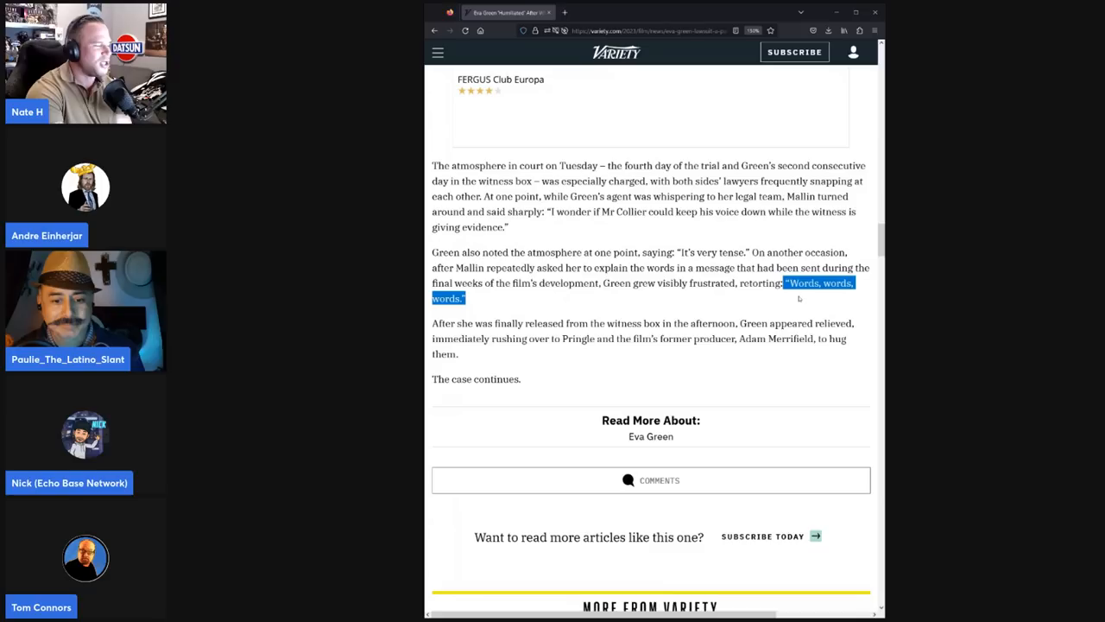
scroll(up, 3)
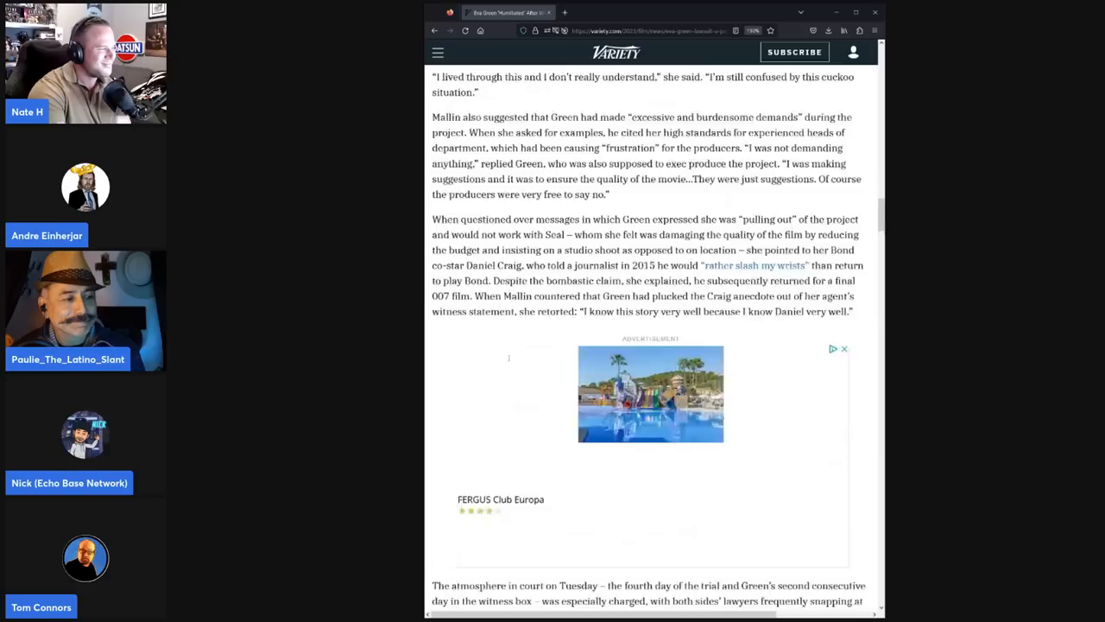